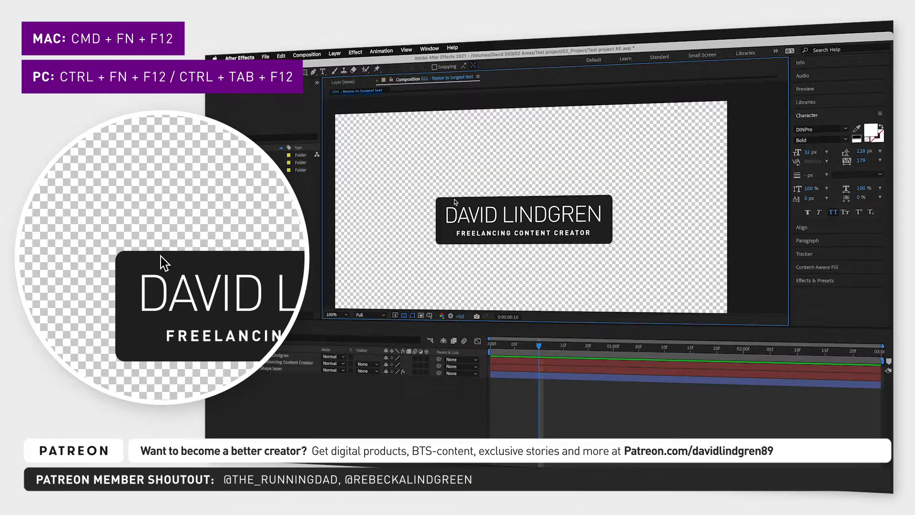
Switch the hidden Console panel to the Debug Database view of internal settings.
left_click(496, 77)
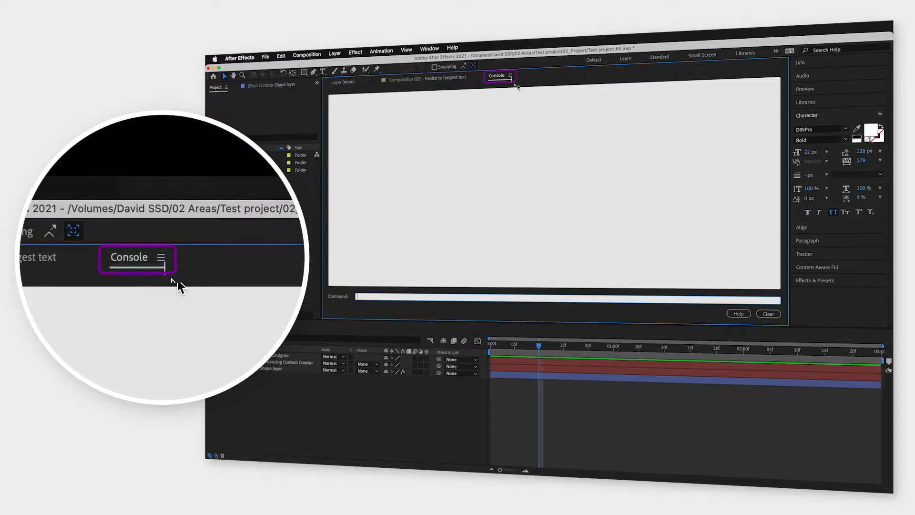
left_click(511, 77)
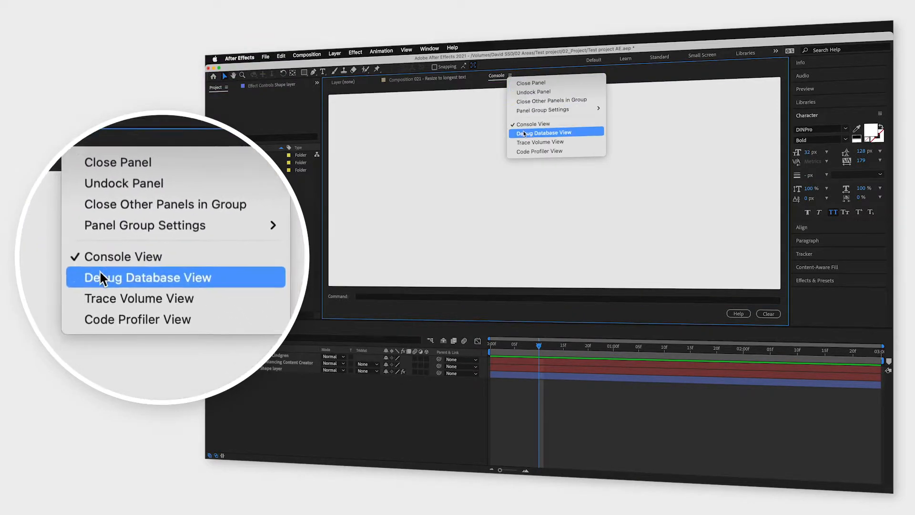
left_click(529, 133)
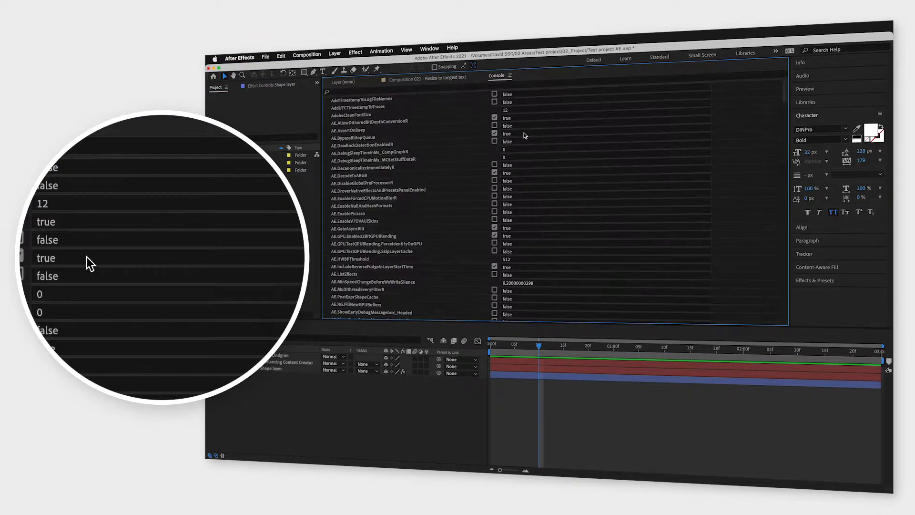
Filter the database by 'color' and set Enable_Theme_Colorizing to true.
type("color")
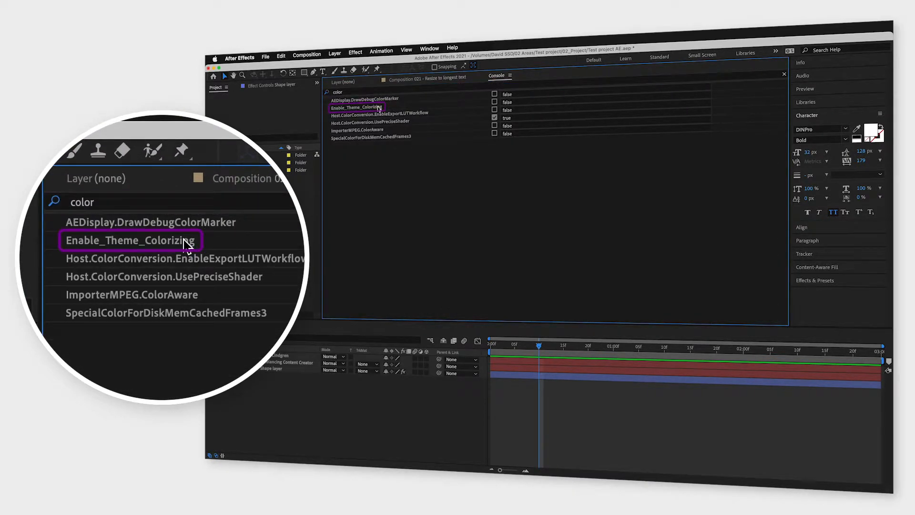
left_click(495, 102)
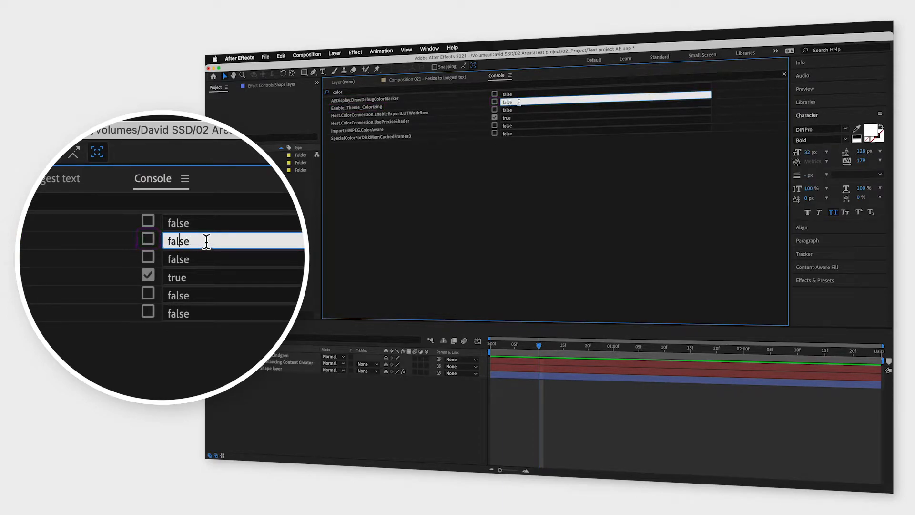
type("true")
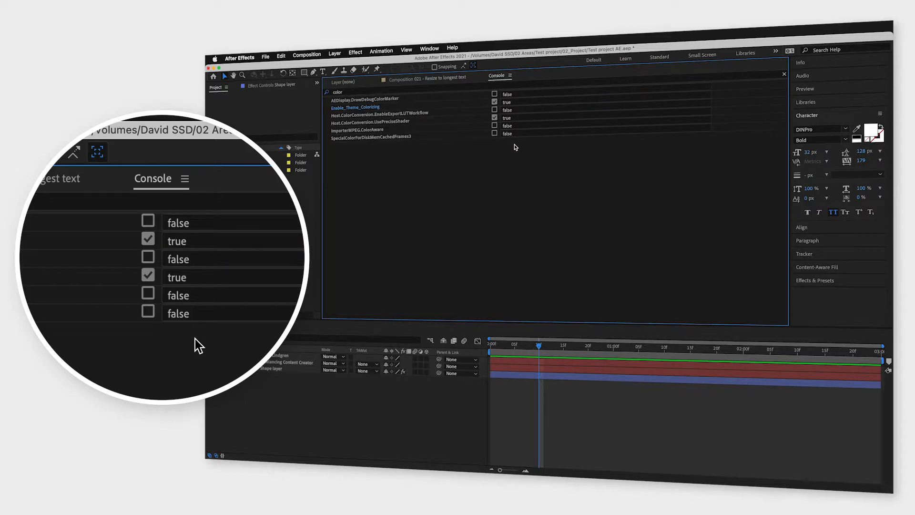
In Appearance preferences, start changing the interface highlight colour.
left_click(239, 57)
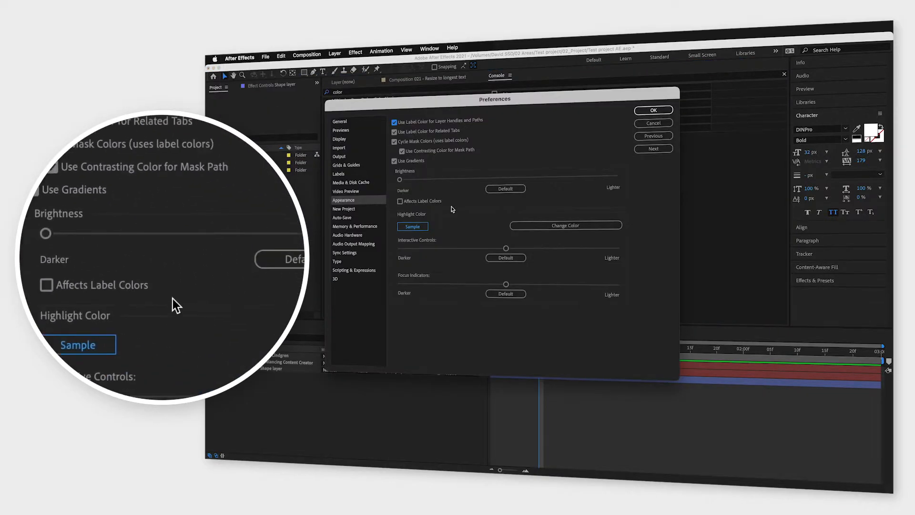
left_click(565, 225)
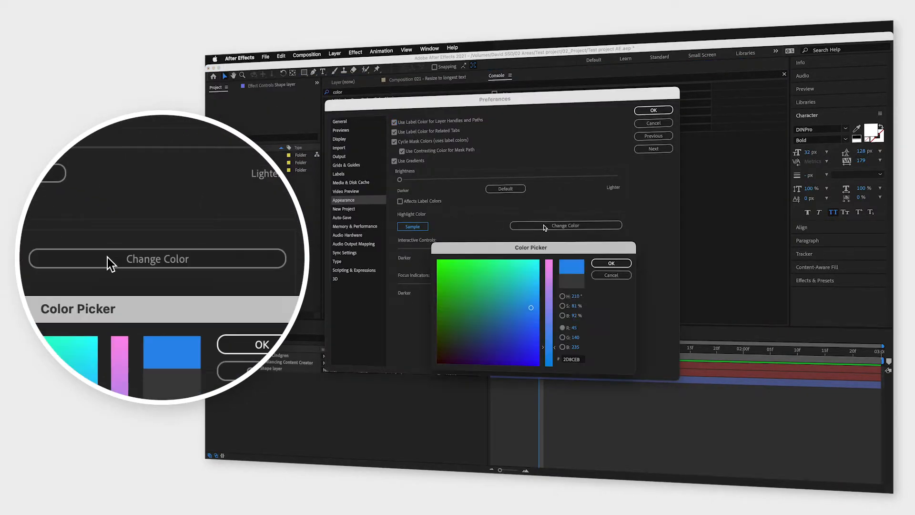
Choose a red hue in the Color Picker and confirm it as the highlight colour.
left_click(479, 276)
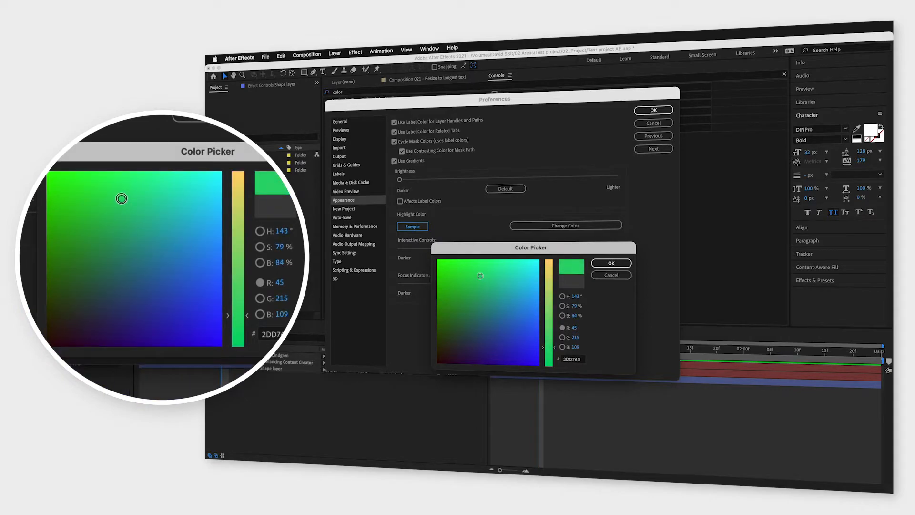
left_click(480, 275)
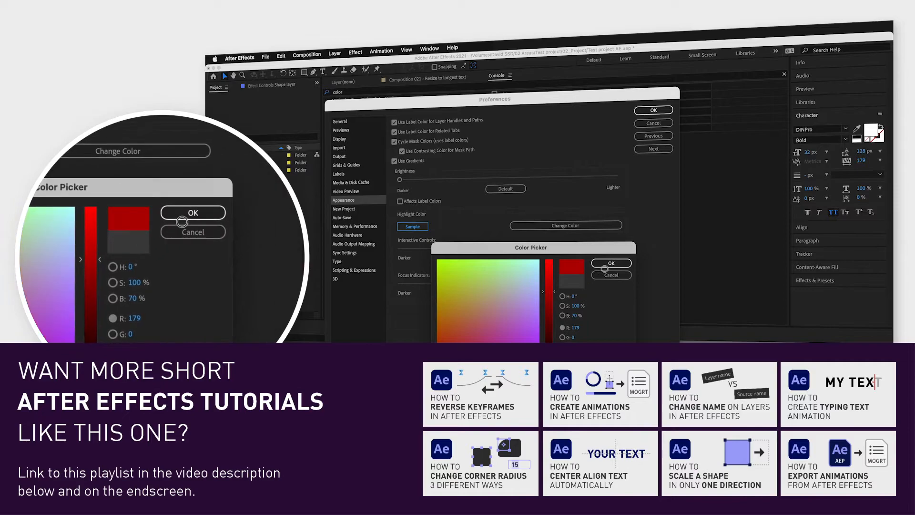
left_click(610, 263)
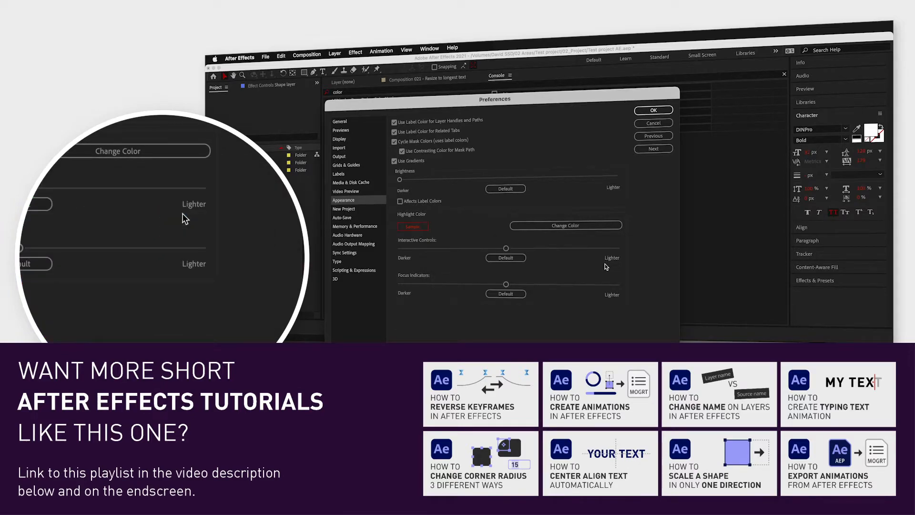